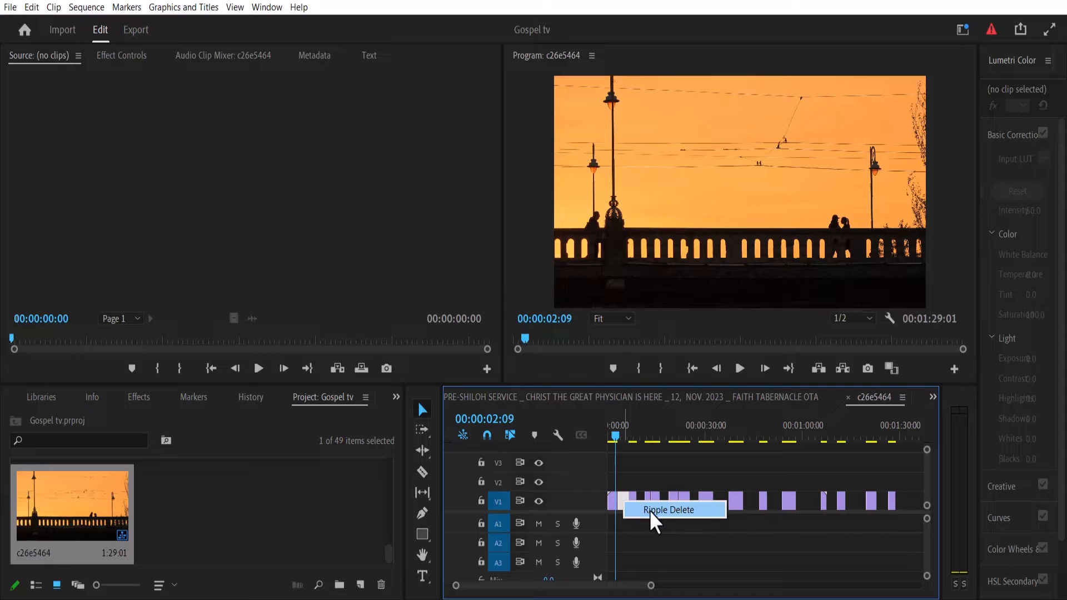
- Remove a gap manually in the timeline and select a clip on the video track
{"action": "left_click", "coordinate": [669, 510]}
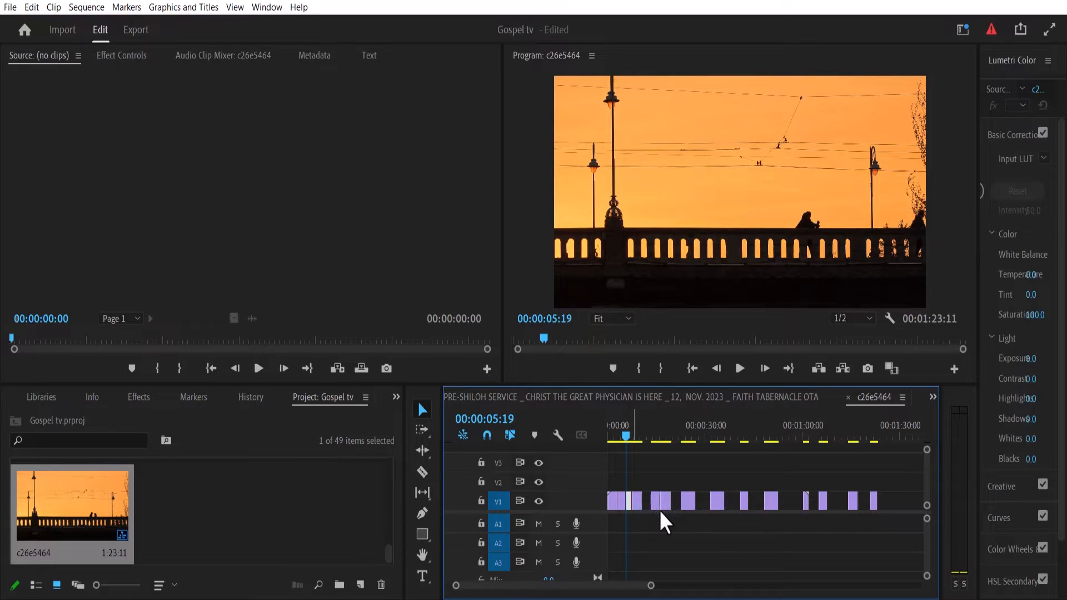
{"action": "left_click", "coordinate": [651, 501]}
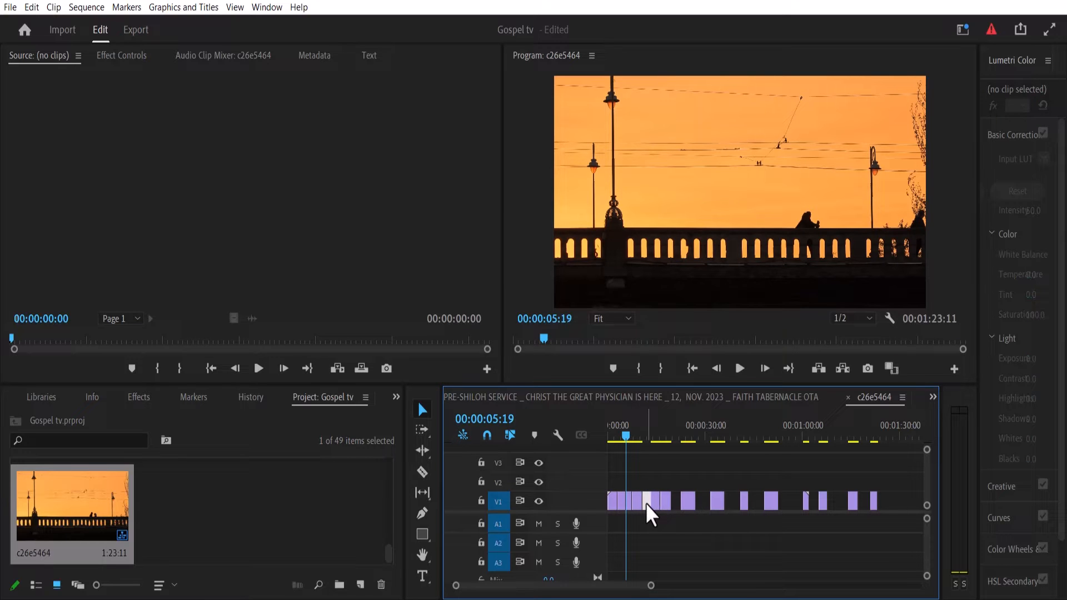
{"action": "left_click", "coordinate": [643, 426]}
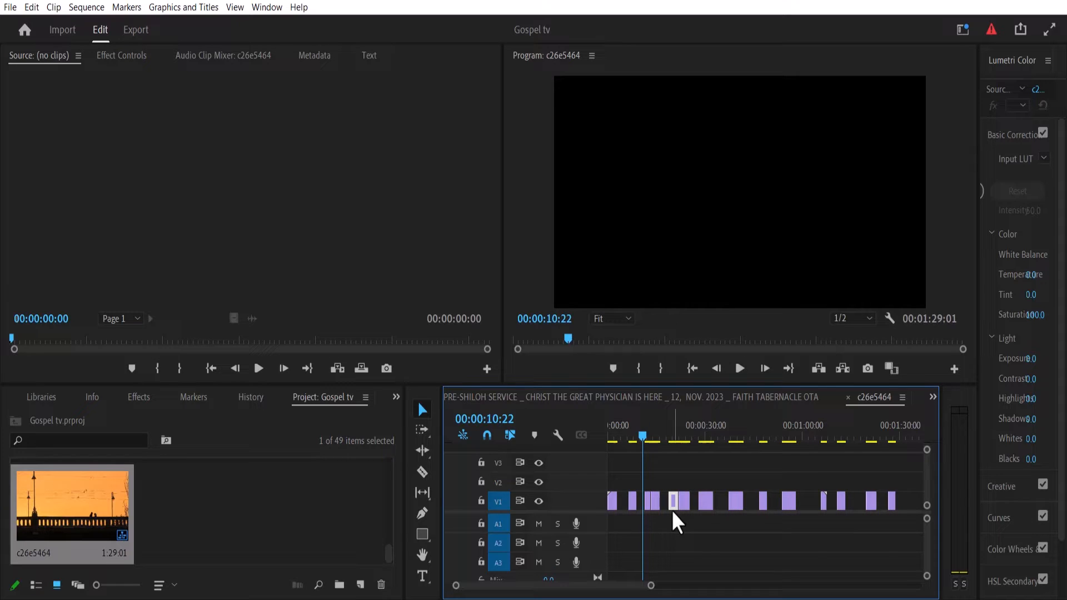
{"action": "mouse_move", "coordinate": [36, 16]}
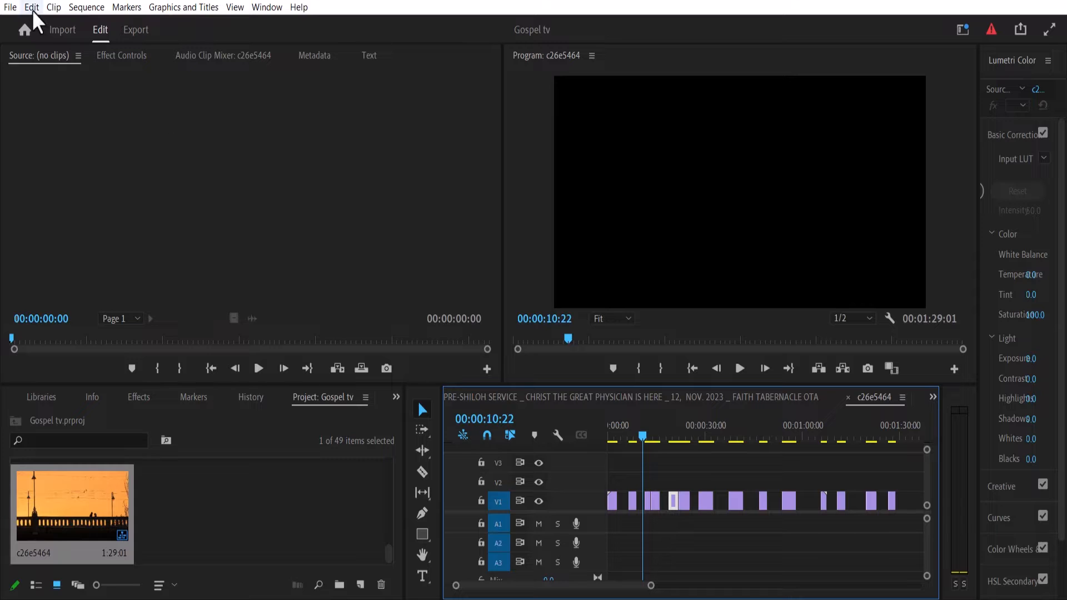
- Filter the Keyboard Shortcuts editor to 'close gap' and select the Close Gap command
{"action": "left_click", "coordinate": [32, 7]}
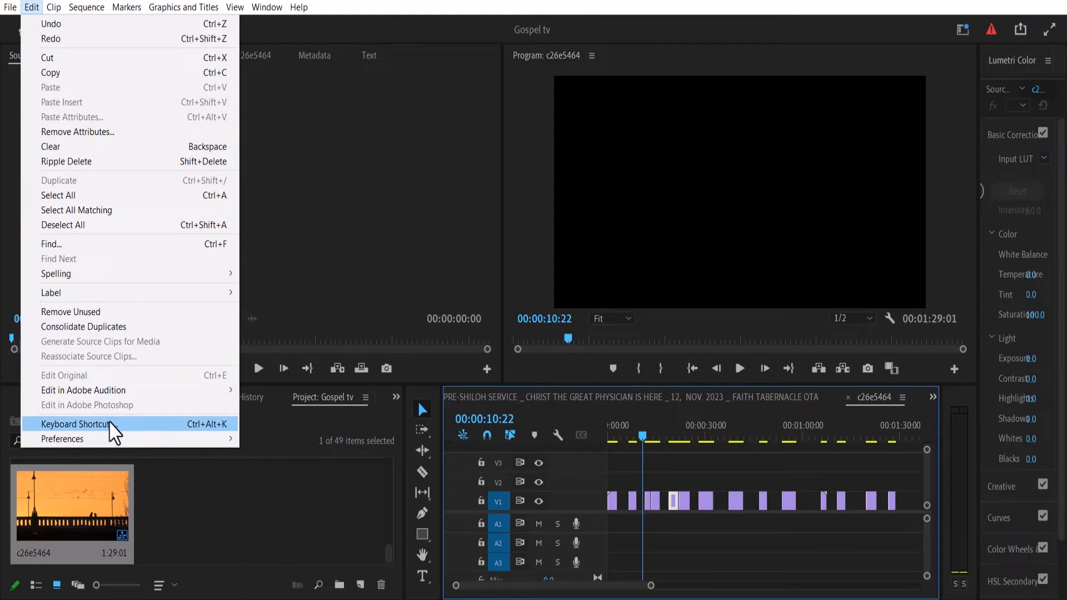
{"action": "left_click", "coordinate": [75, 423]}
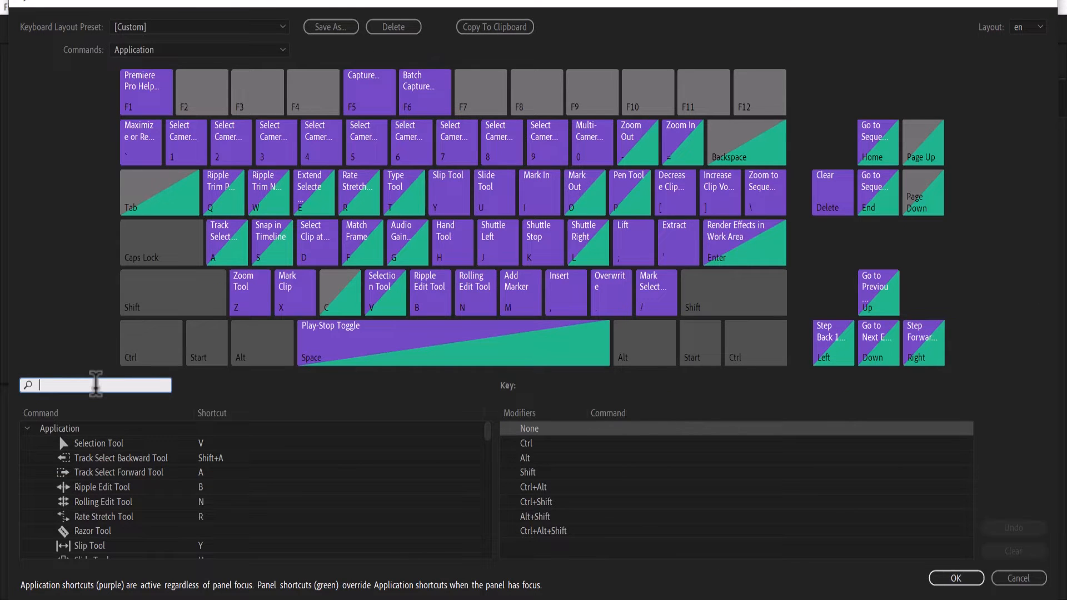
{"action": "type", "text": "close"}
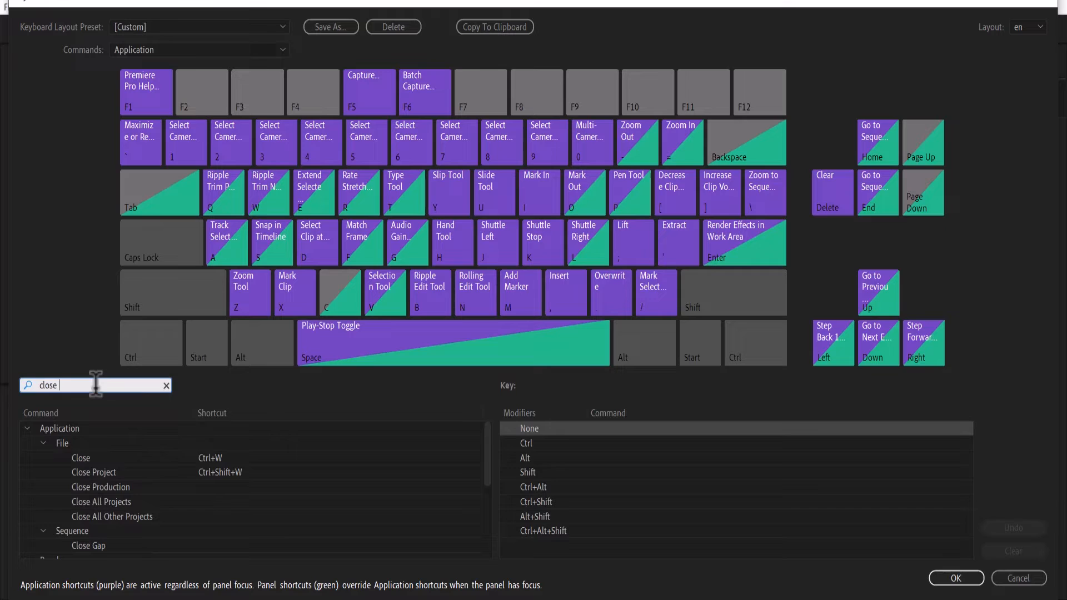
{"action": "type", "text": "gap"}
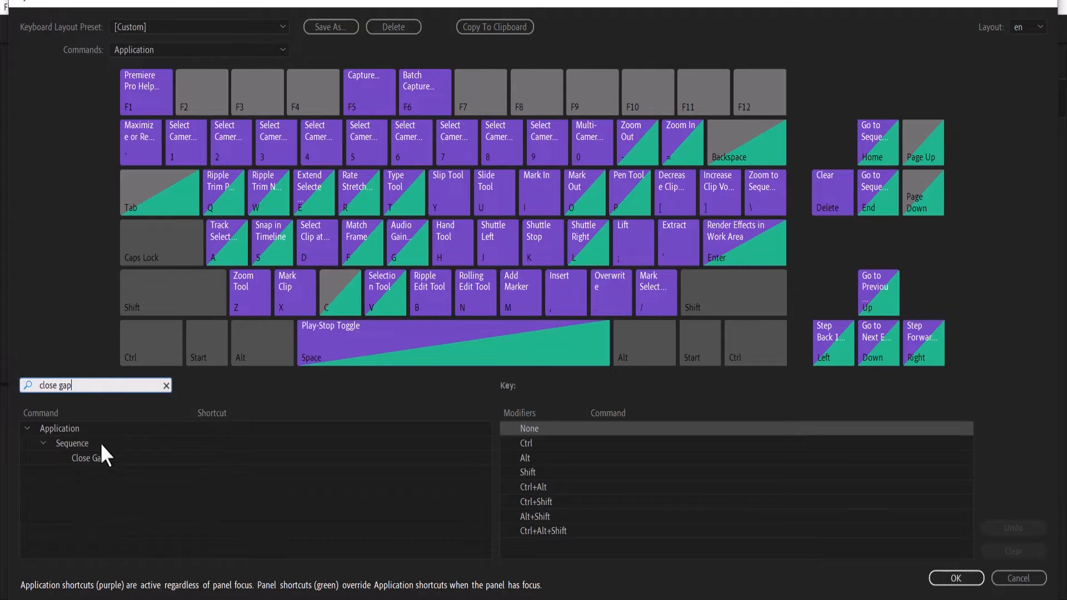
{"action": "left_click", "coordinate": [88, 456]}
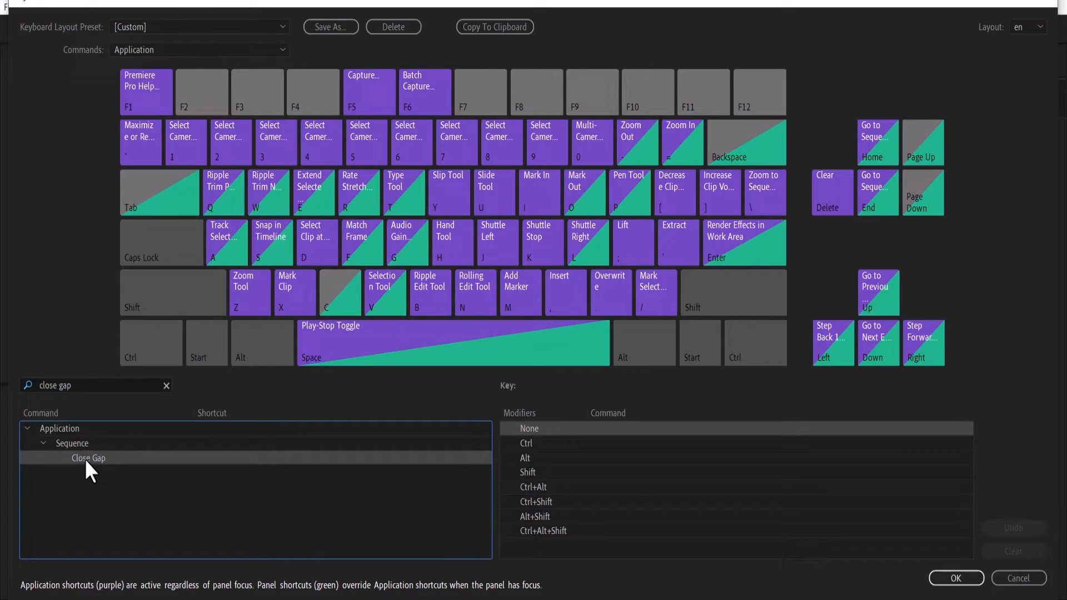
{"action": "mouse_move", "coordinate": [208, 473]}
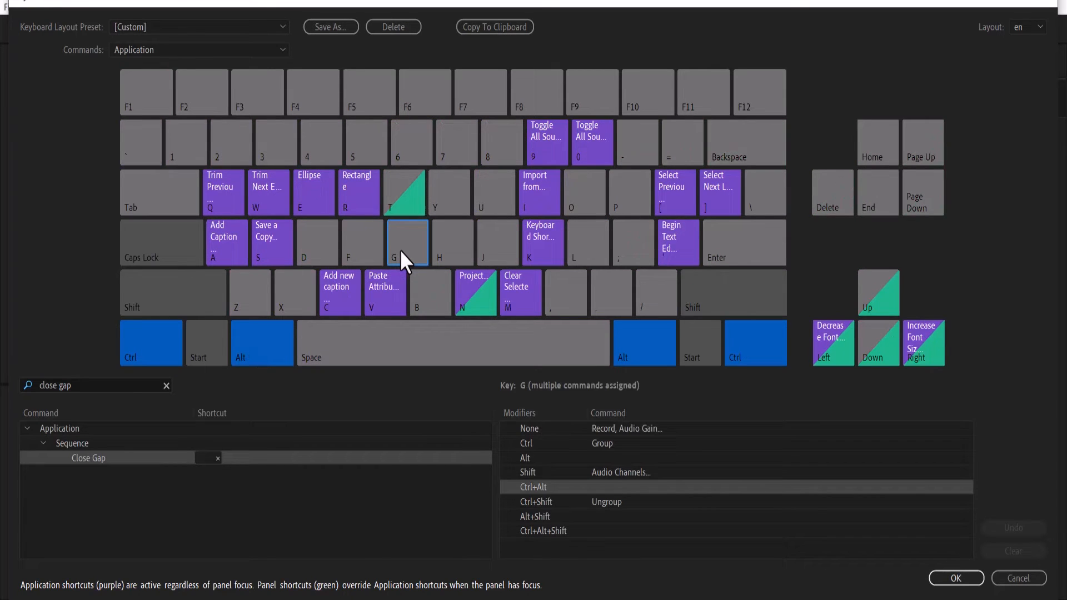
{"action": "mouse_move", "coordinate": [401, 266]}
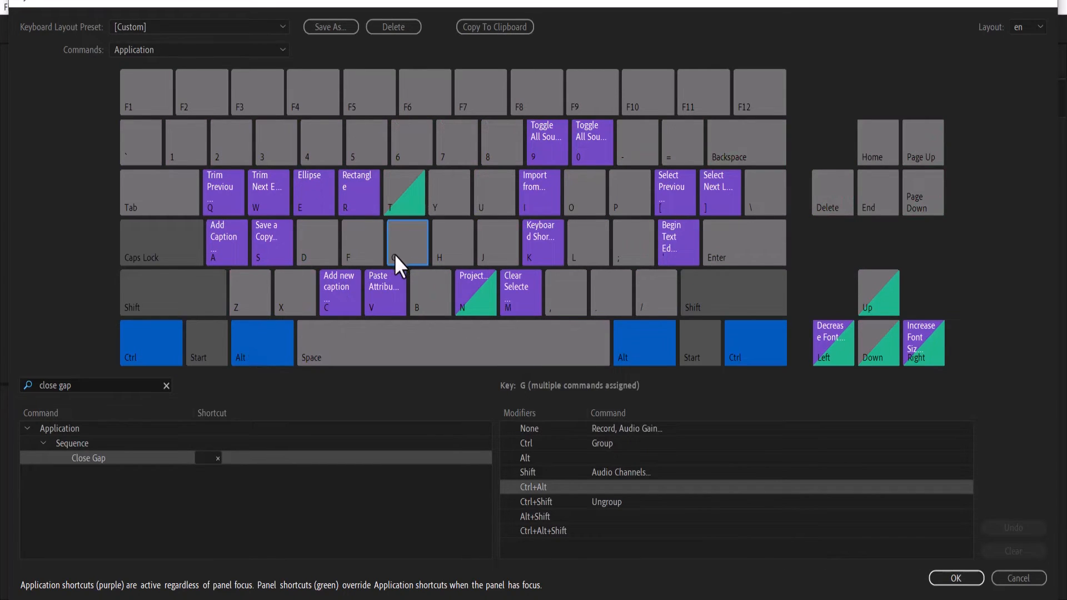
{"action": "mouse_move", "coordinate": [234, 350]}
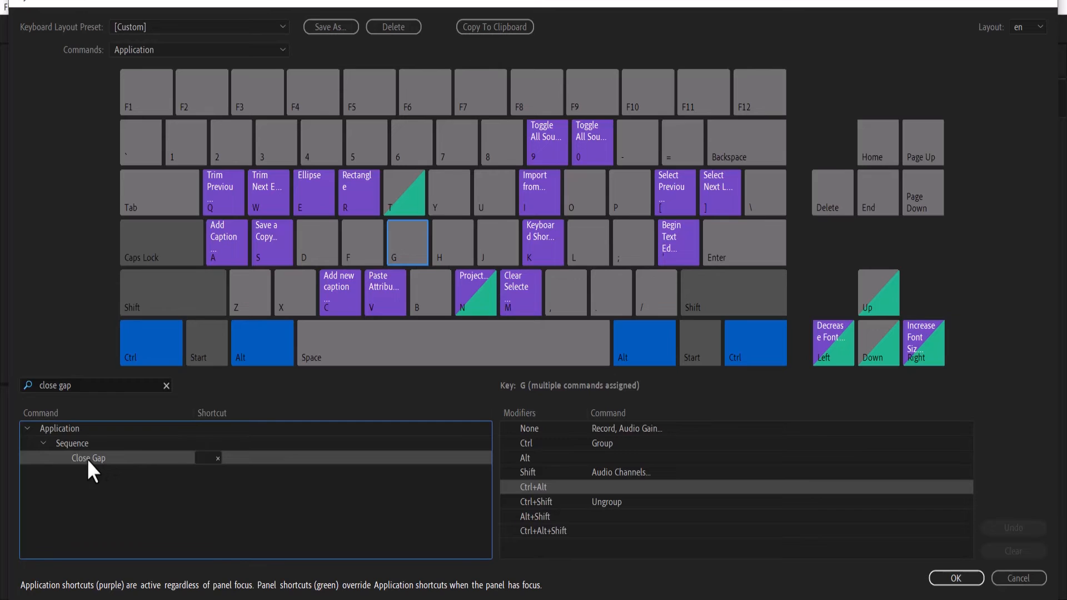
- Assign Ctrl+Alt+G to Close Gap and save the shortcuts
{"action": "left_click", "coordinate": [406, 241]}
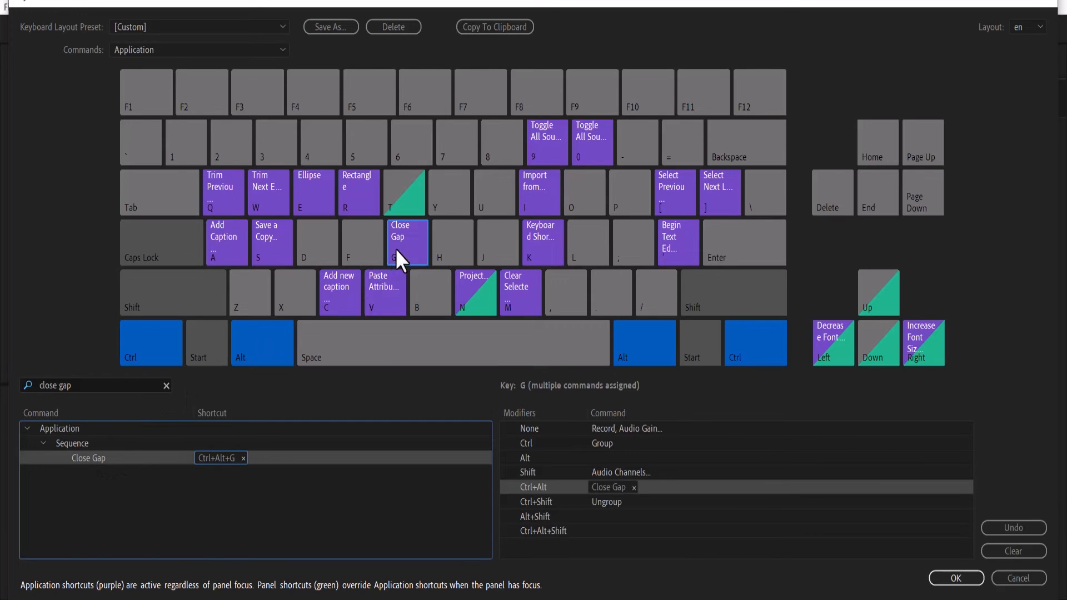
{"action": "mouse_move", "coordinate": [422, 259]}
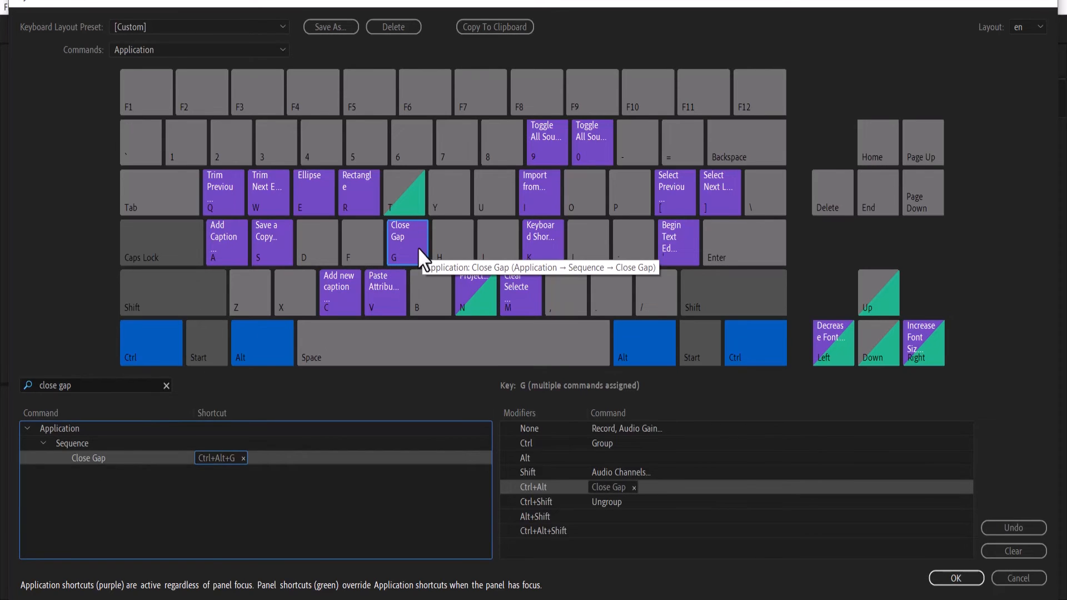
{"action": "mouse_move", "coordinate": [214, 480]}
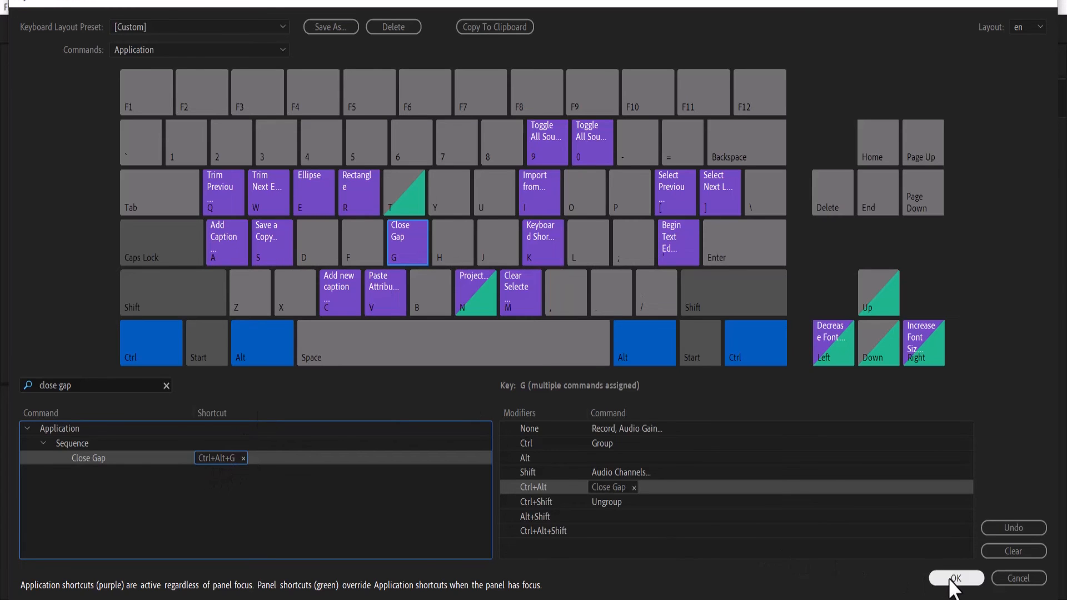
{"action": "left_click", "coordinate": [954, 578]}
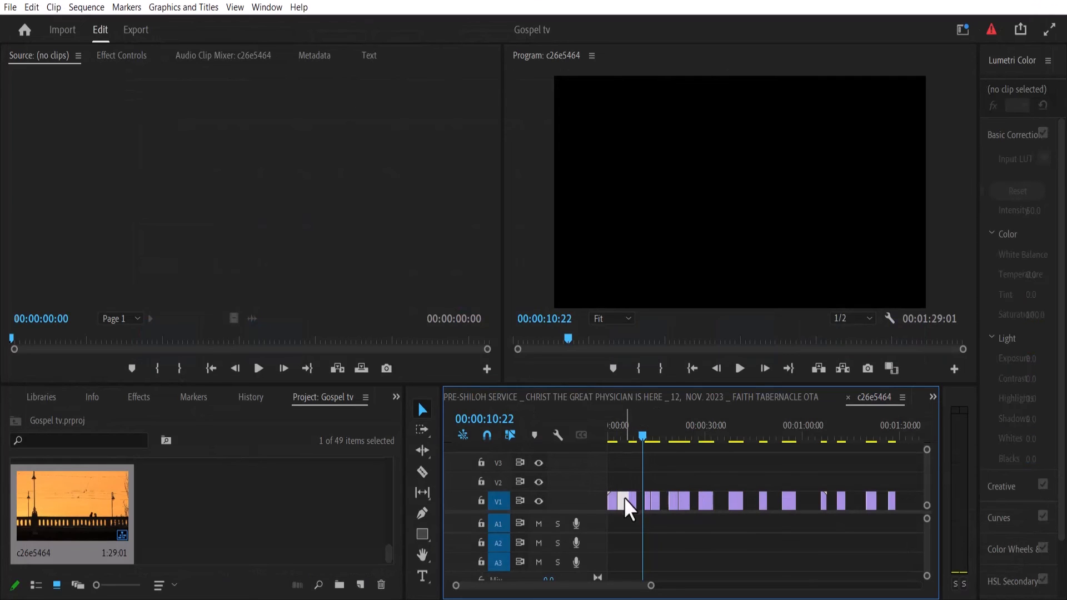